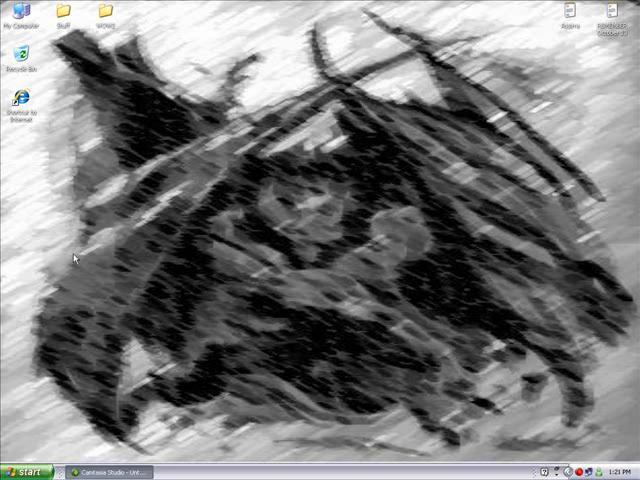
- Open My Computer and bring up the Start menu's programs and places
double_click(20, 17)
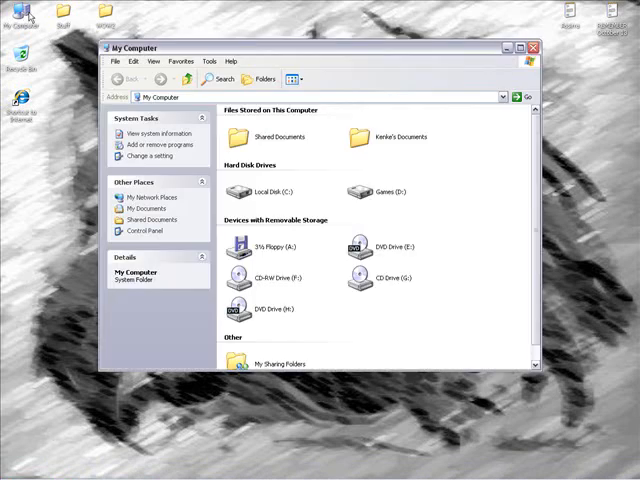
left_click(25, 470)
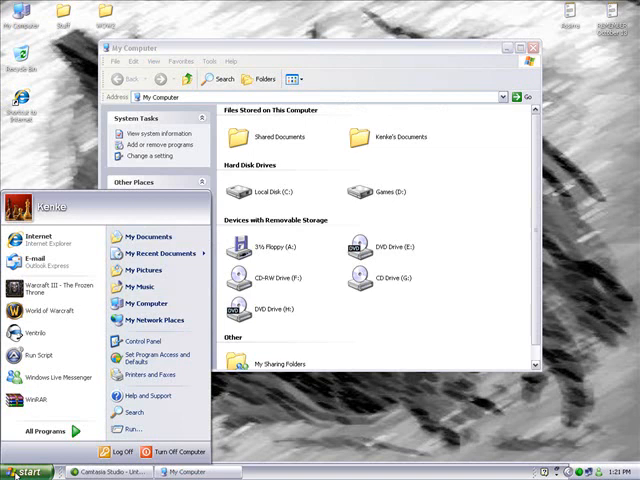
mouse_move(145, 303)
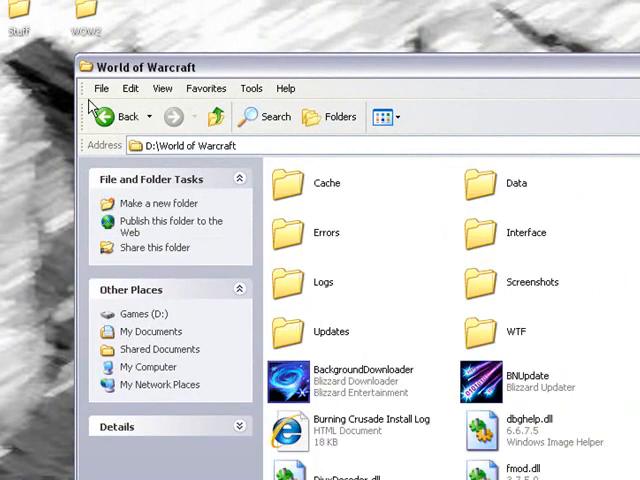
left_click(148, 367)
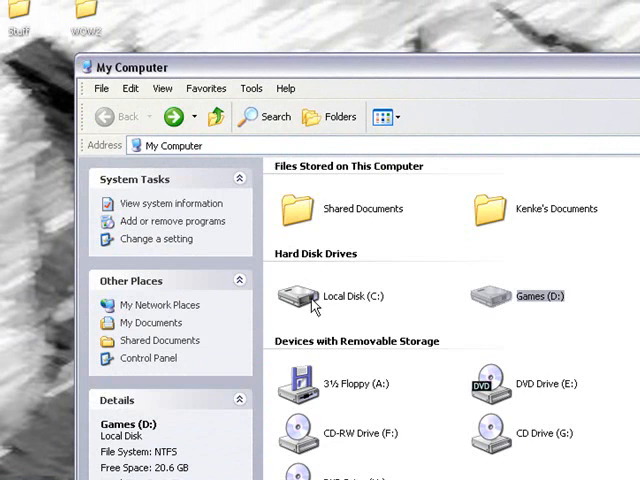
mouse_move(318, 305)
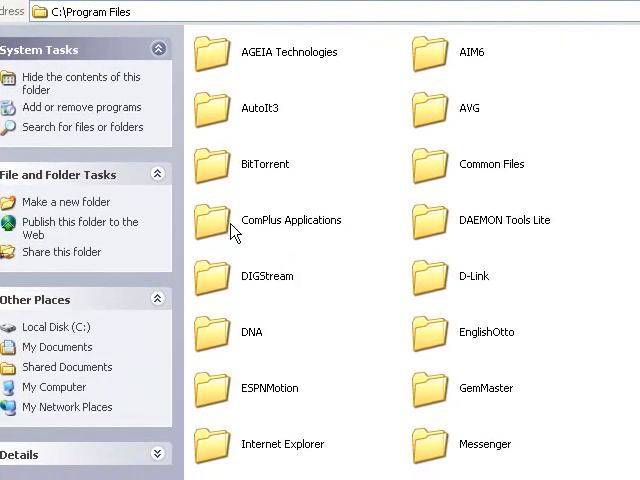
scroll("down", 3)
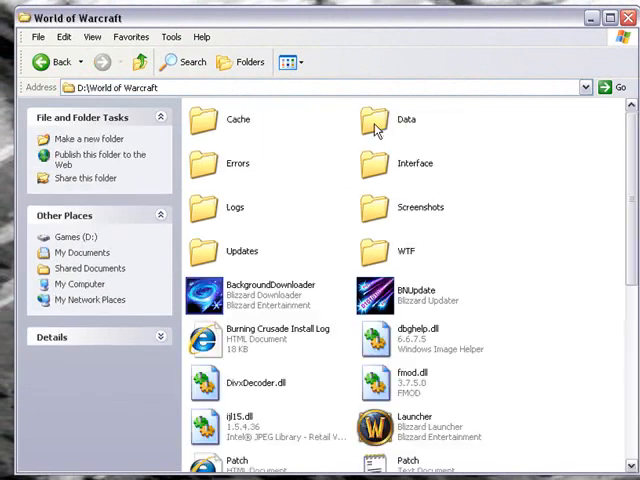
- Scroll to realmlist.wtf and open it to get the Open With program list
scroll("down", 3)
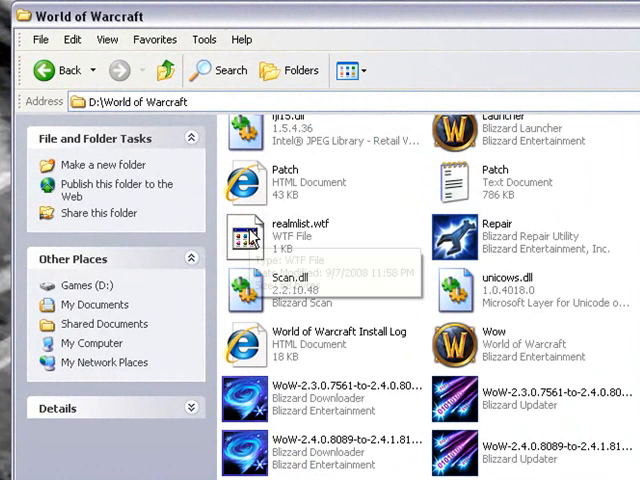
mouse_move(276, 237)
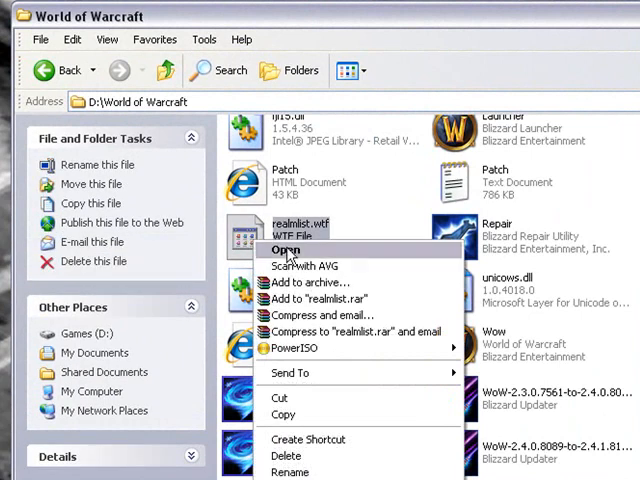
mouse_move(345, 260)
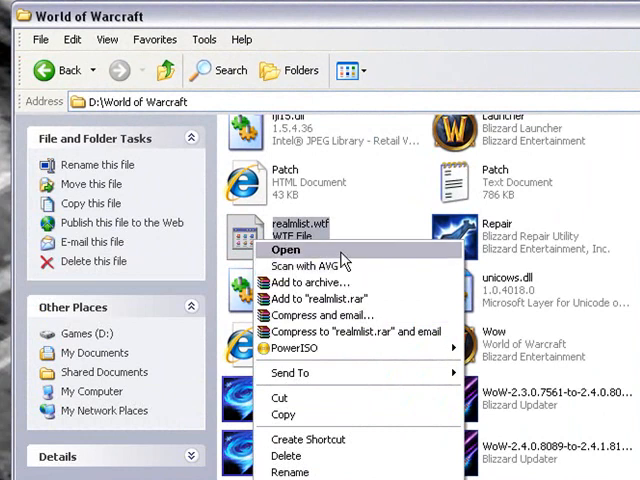
left_click(286, 249)
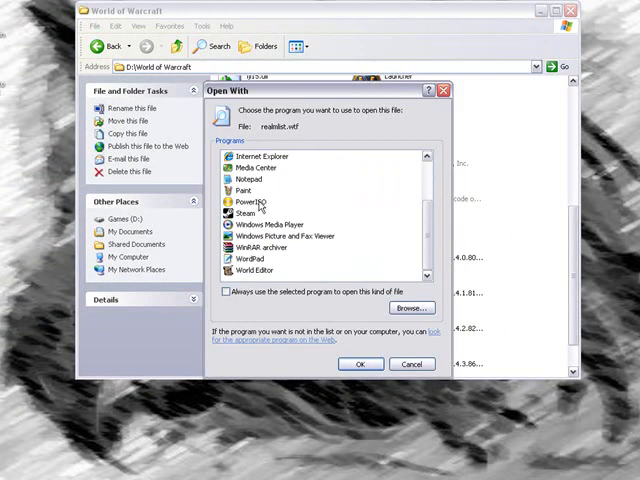
- Choose WordPad in the Open With dialog and confirm to open realmlist.wtf
left_click(250, 258)
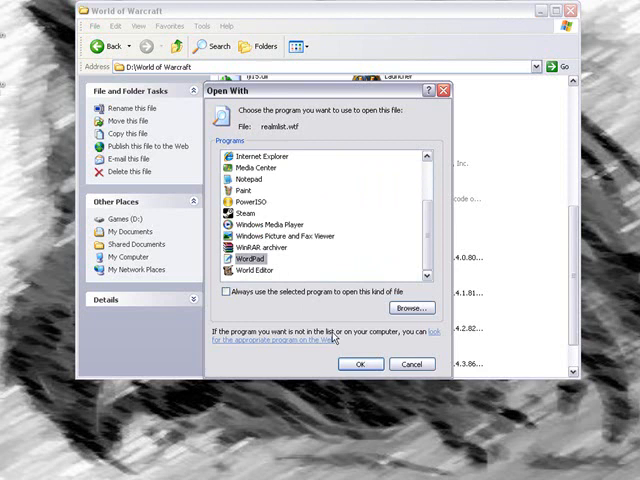
left_click(360, 363)
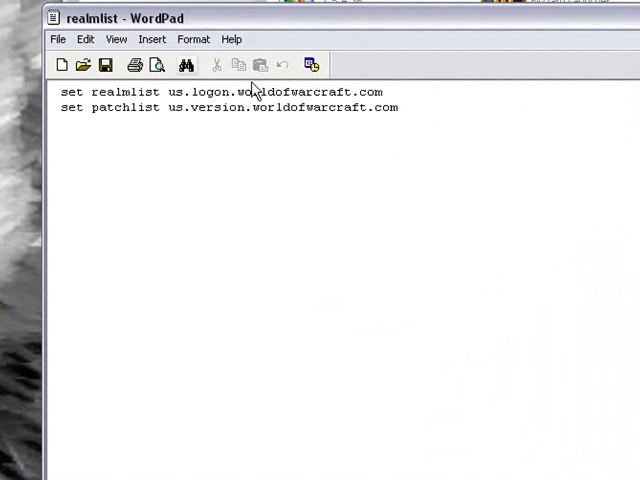
- Replace the old server addresses with 'chaoswow.com' after 'set realmlist'
double_click(320, 108)
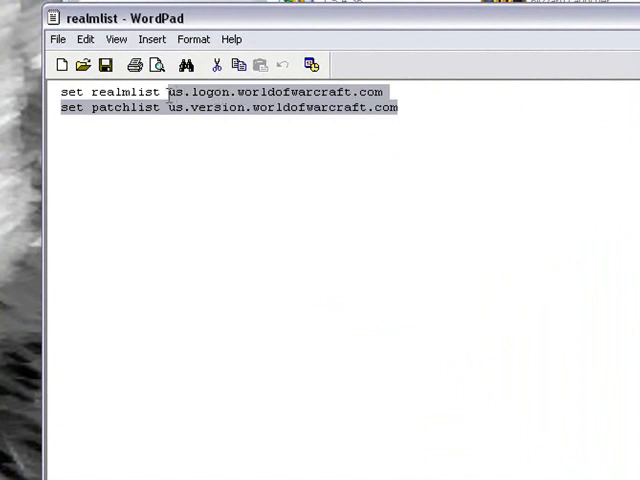
mouse_move(571, 130)
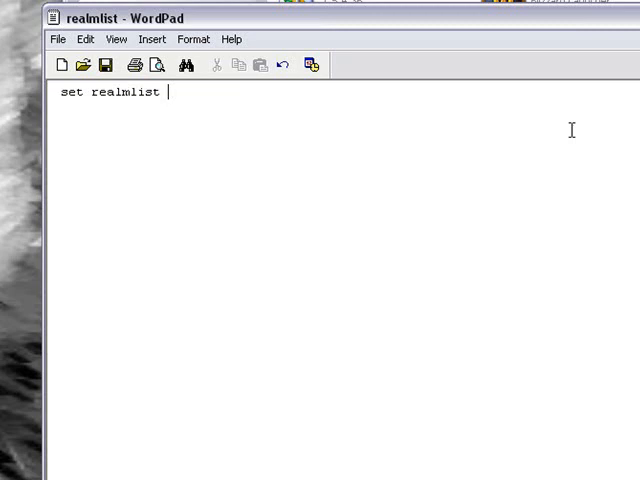
type("ch")
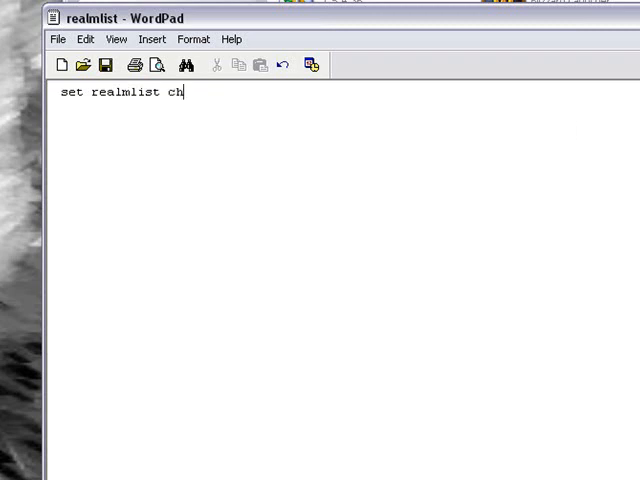
type("aoswow.")
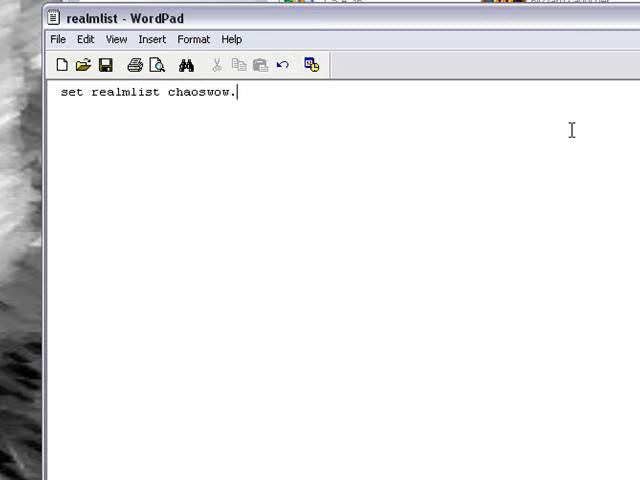
type("com")
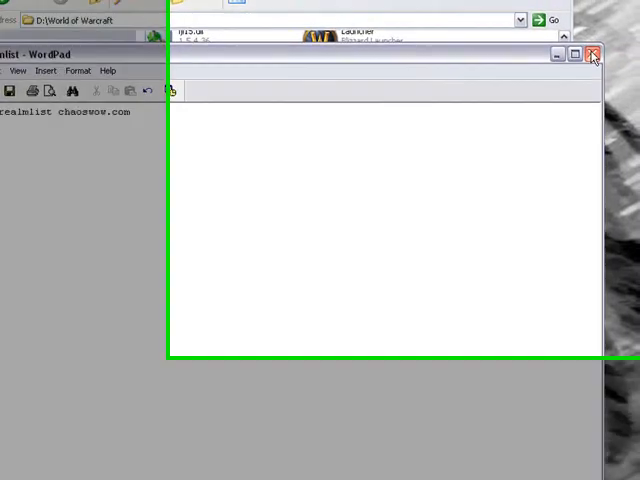
- Close the realmlist document in WordPad, declining to save changes
left_click(591, 54)
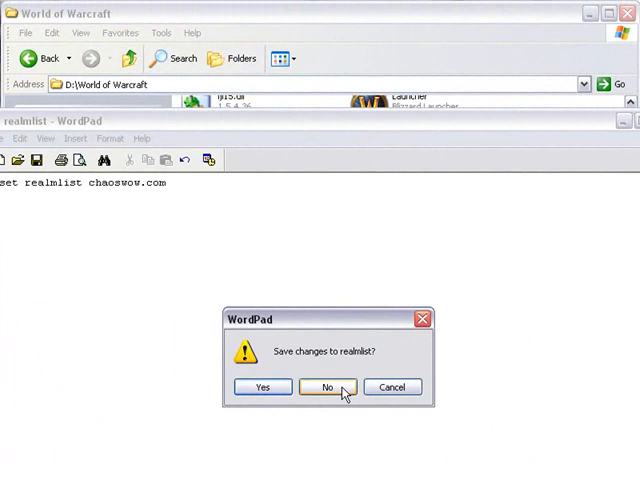
left_click(327, 387)
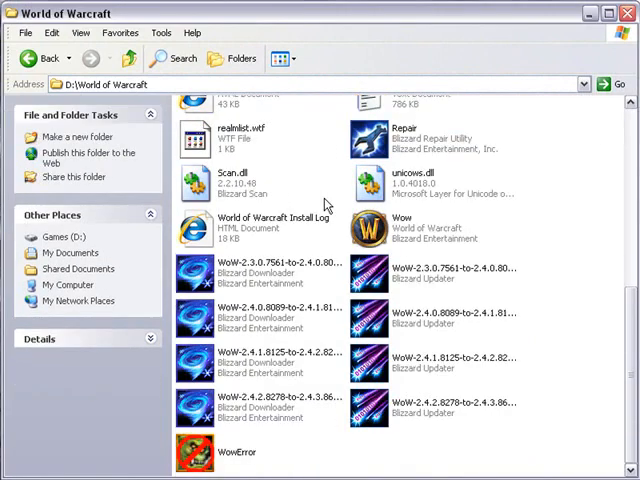